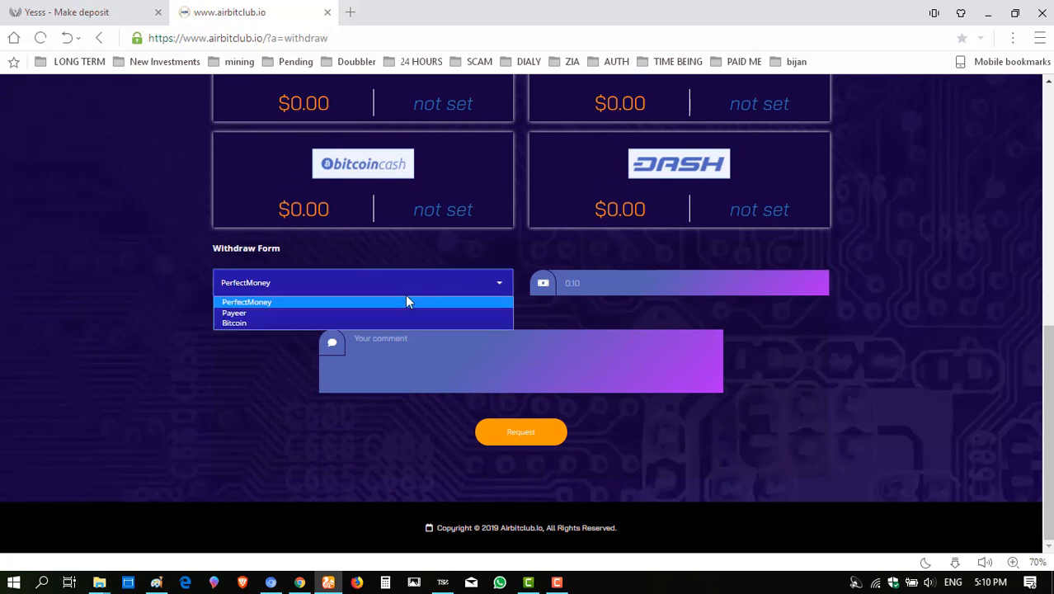
Choose PerfectMoney as the withdrawal method in the Withdraw Form dropdown.
click(520, 431)
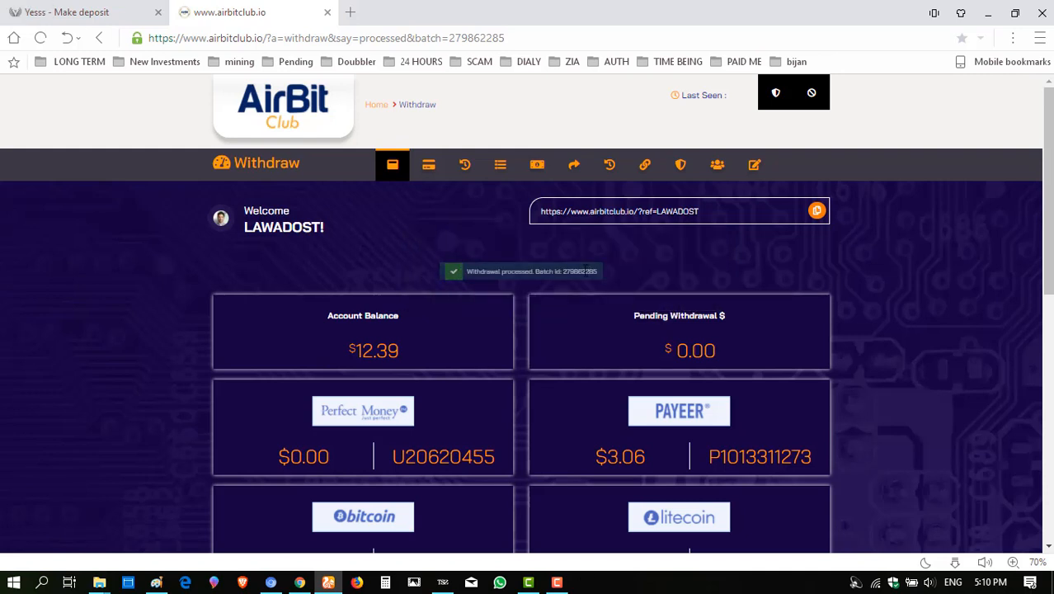